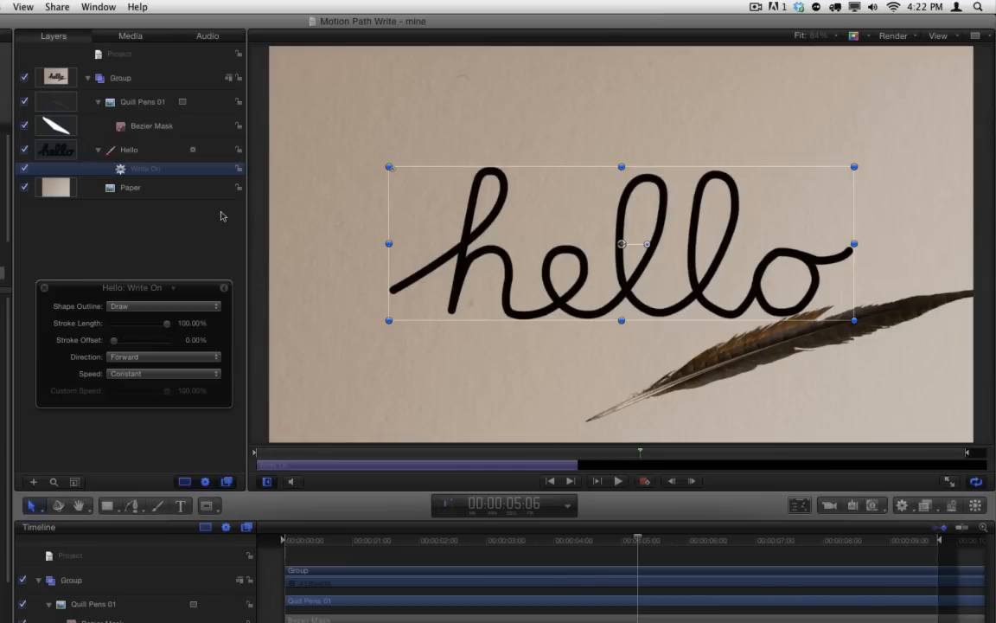
- Select the Quill Pens 01 layer to show its Image HUD
click(143, 101)
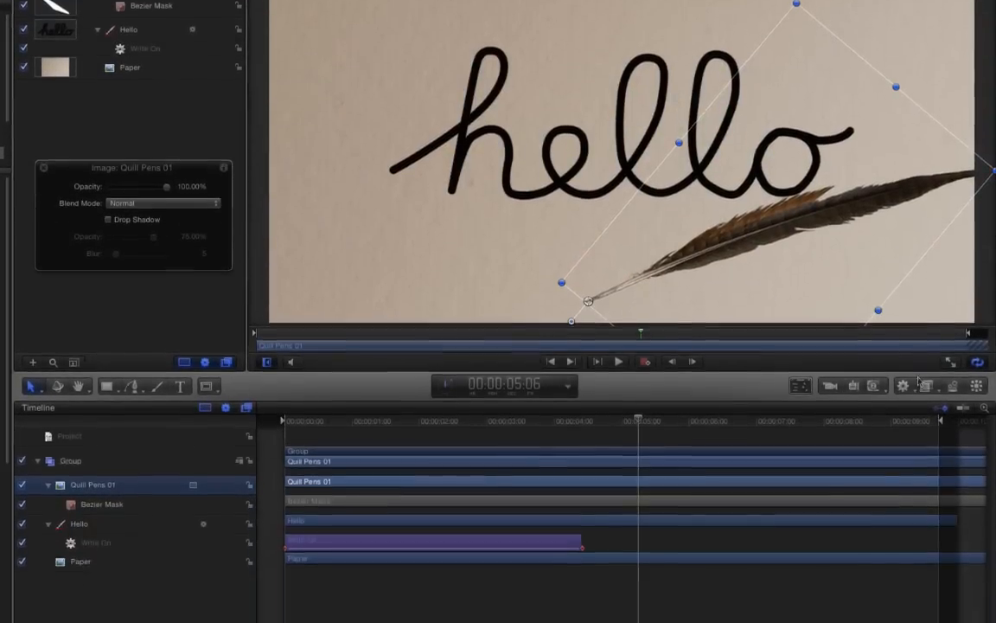
- Add a Basic Motion > Motion Path behavior to the quill pen image
click(903, 349)
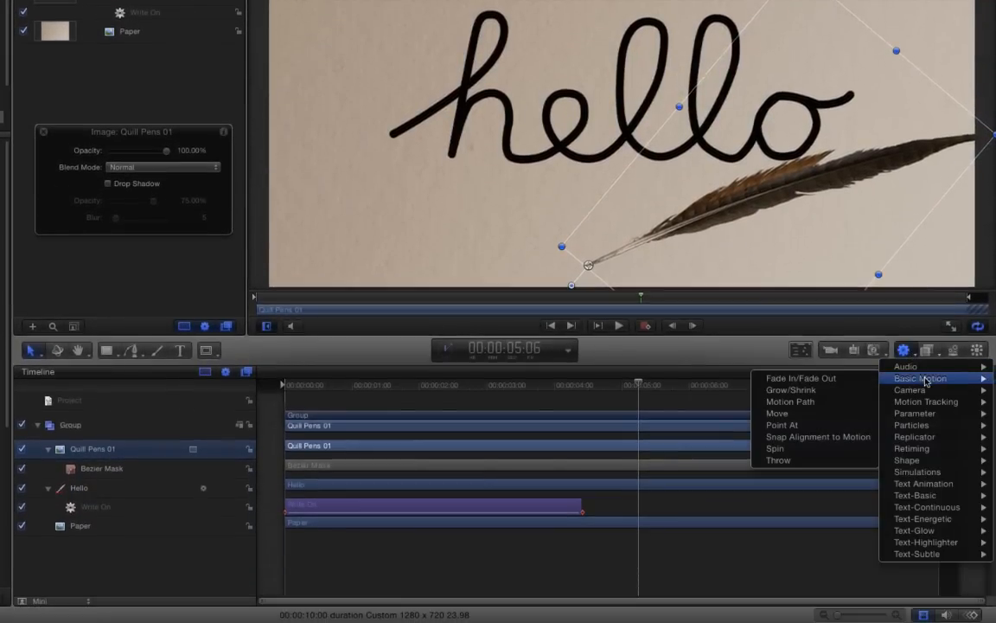
click(790, 402)
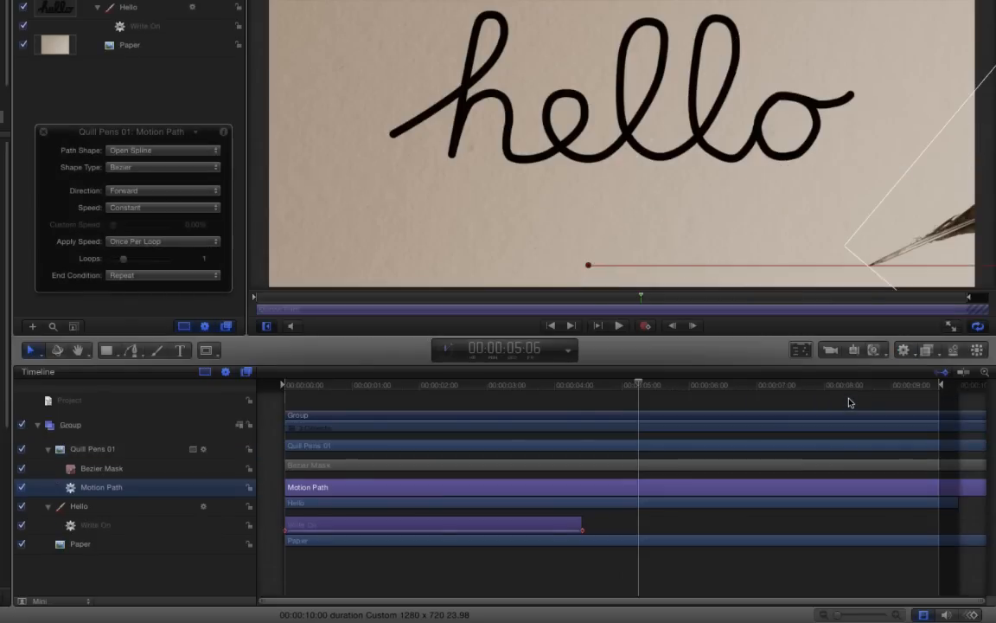
mouse_move(583, 514)
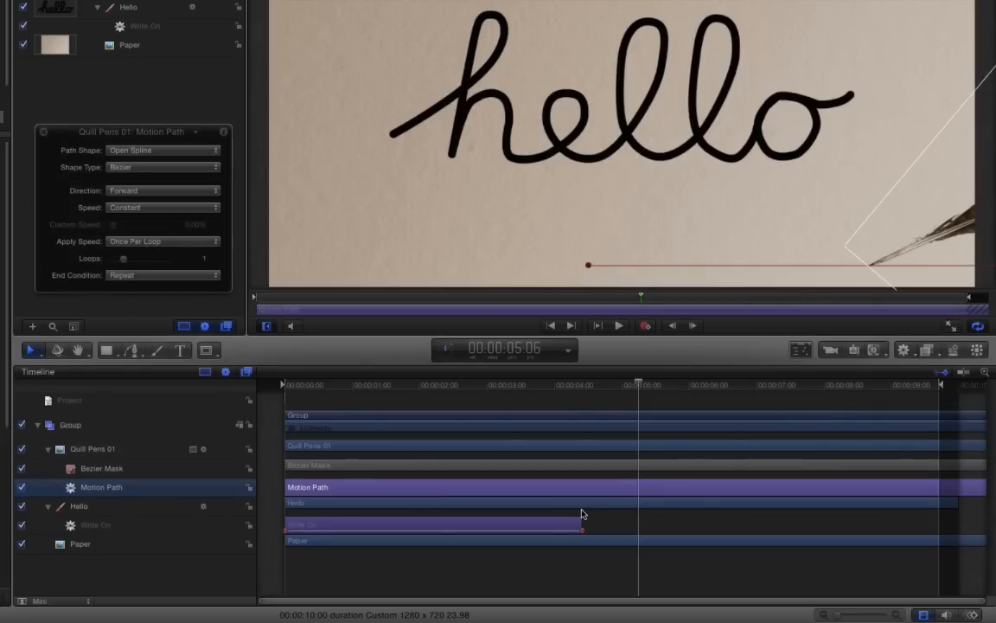
- Set the Motion Path shape to the Hello stroke's geometry, then rewind and play to preview
click(96, 525)
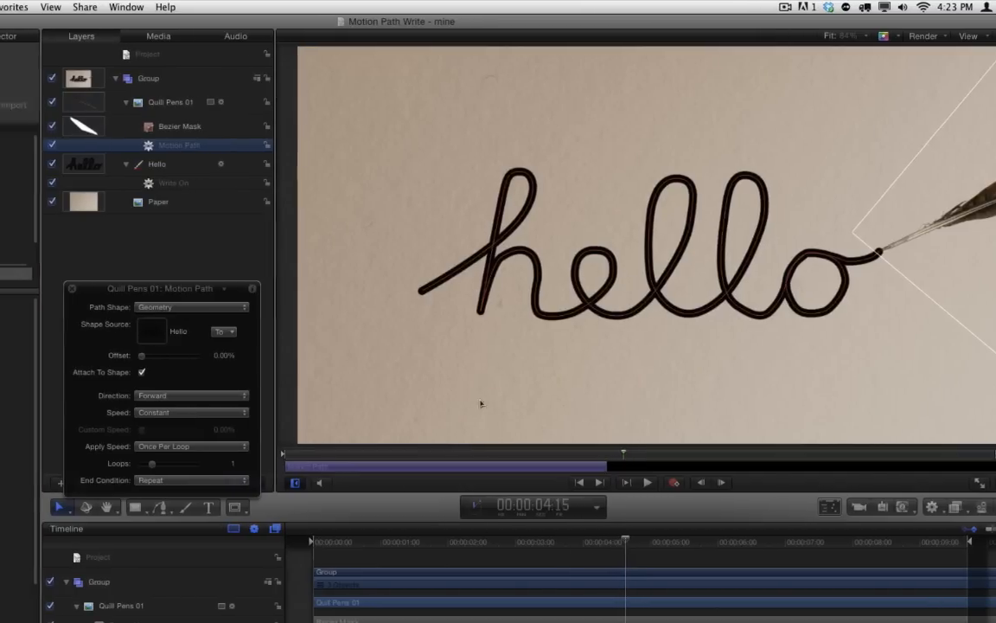
click(50, 7)
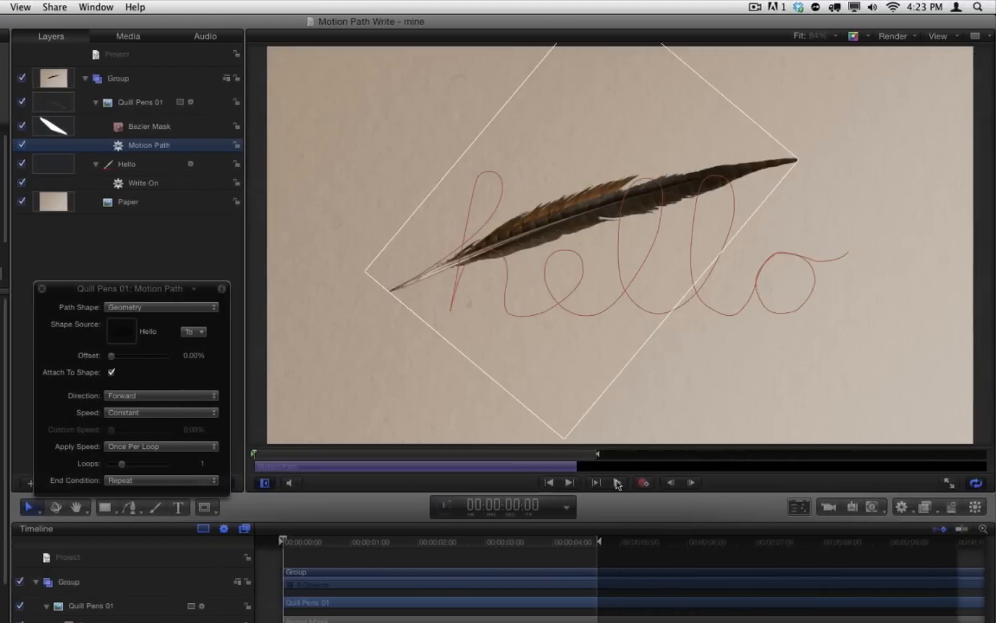
click(595, 482)
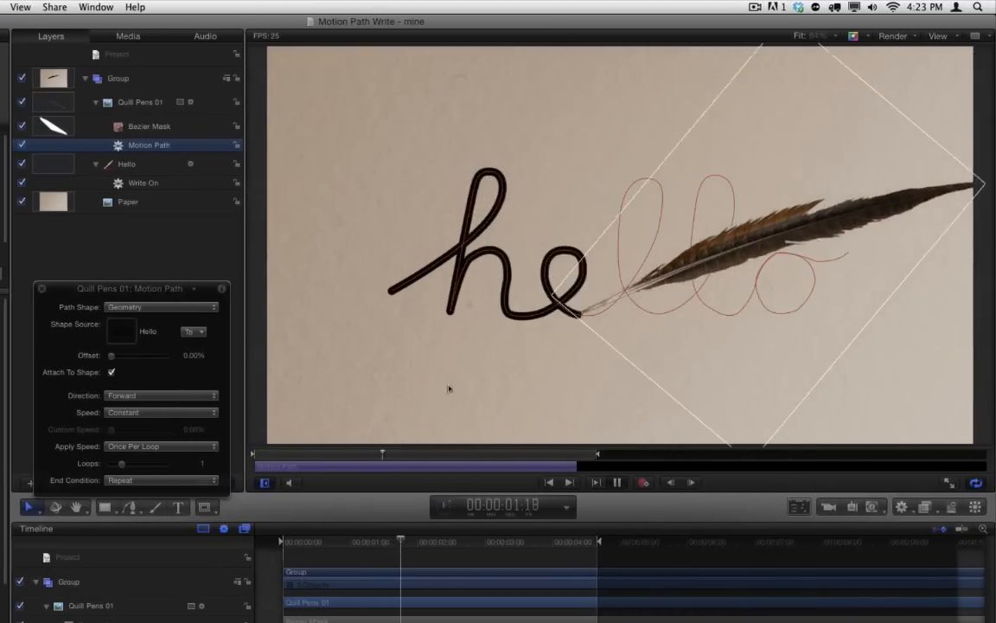